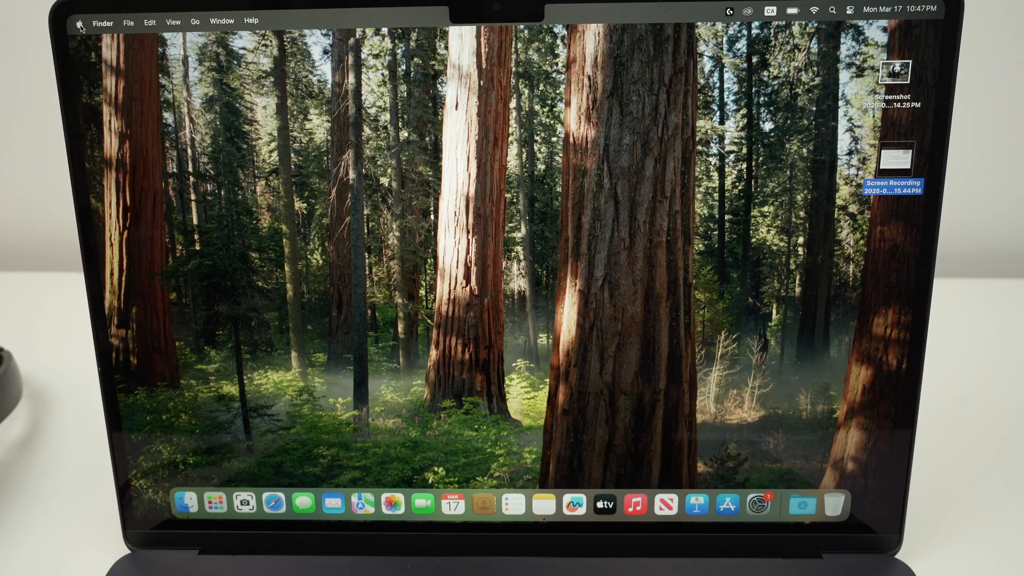
# Step: Open the Apple menu from the Finder menu bar
pyautogui.click(79, 23)
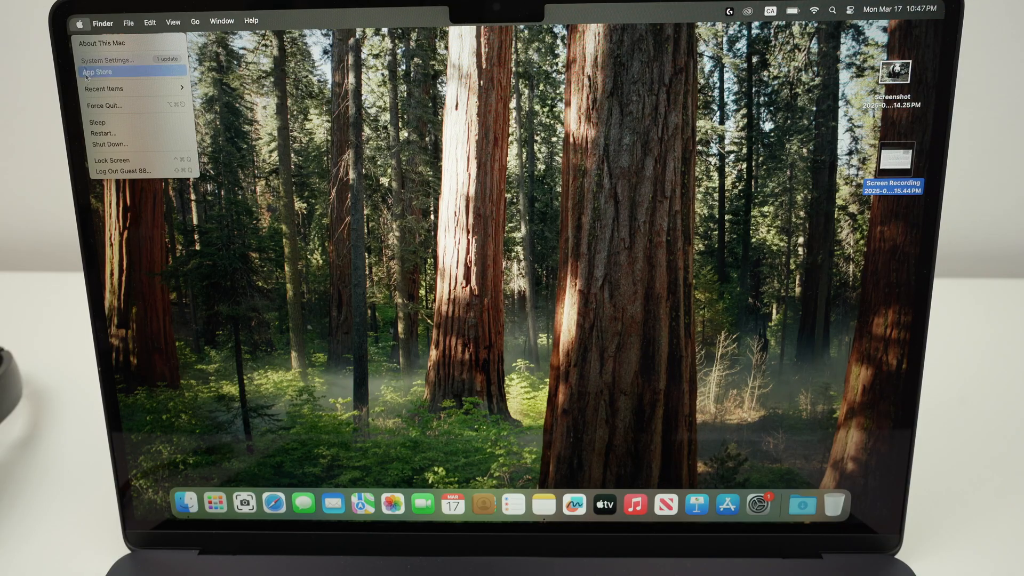
pyautogui.moveTo(108, 60)
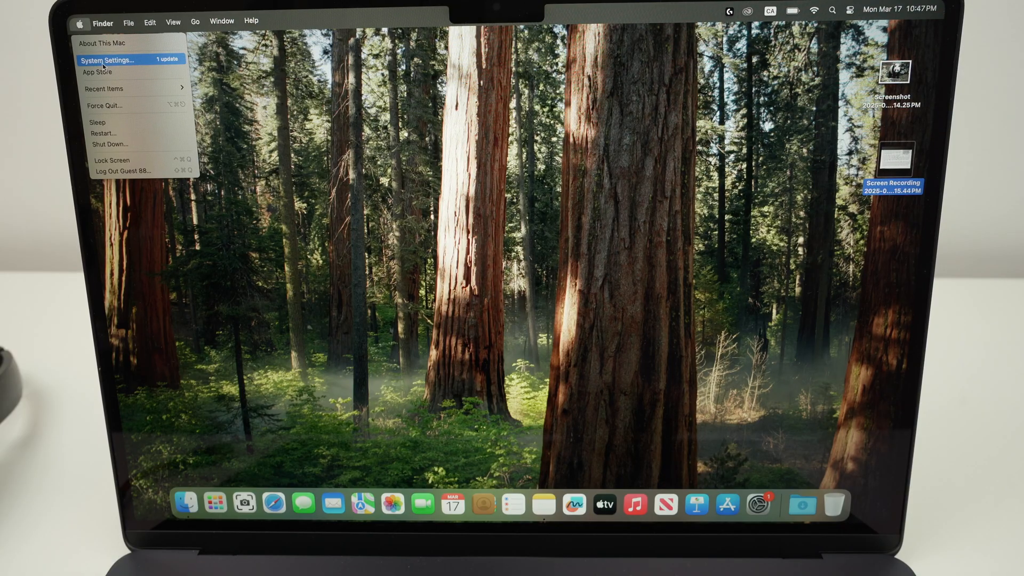
# Step: Open System Settings to the Bluetooth pane and leave Bluetooth switched on
pyautogui.click(108, 60)
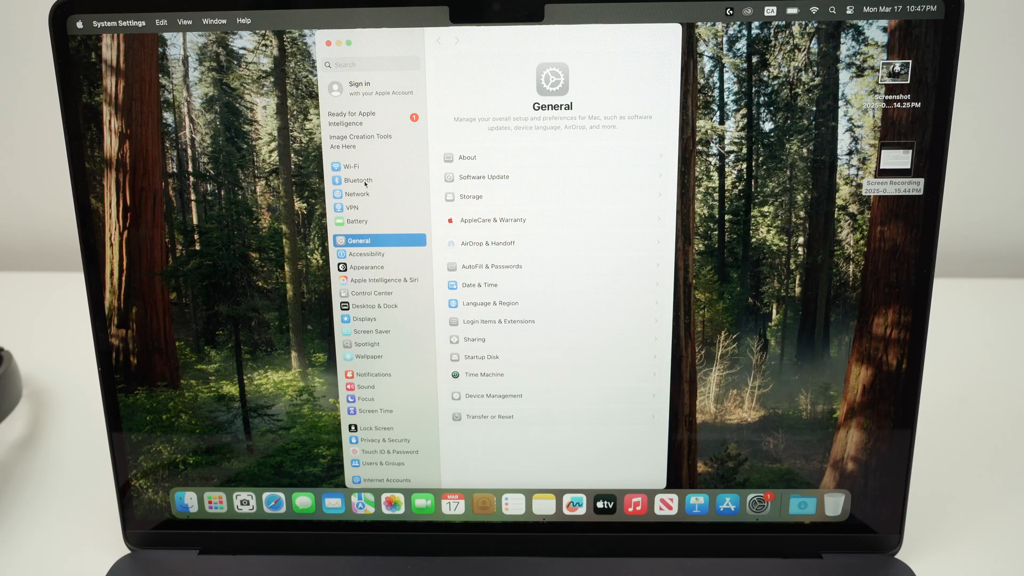
pyautogui.click(358, 180)
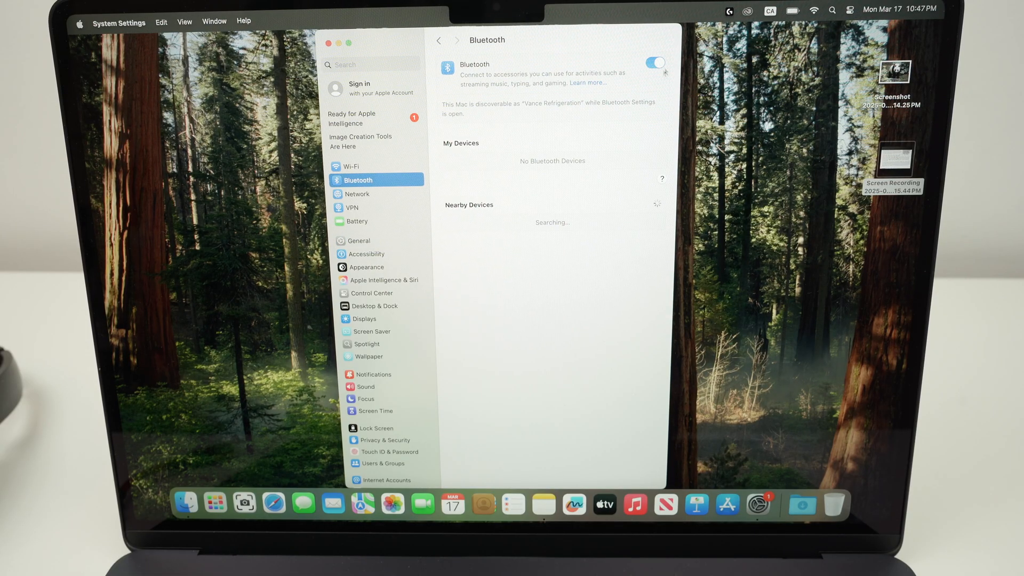
pyautogui.click(654, 62)
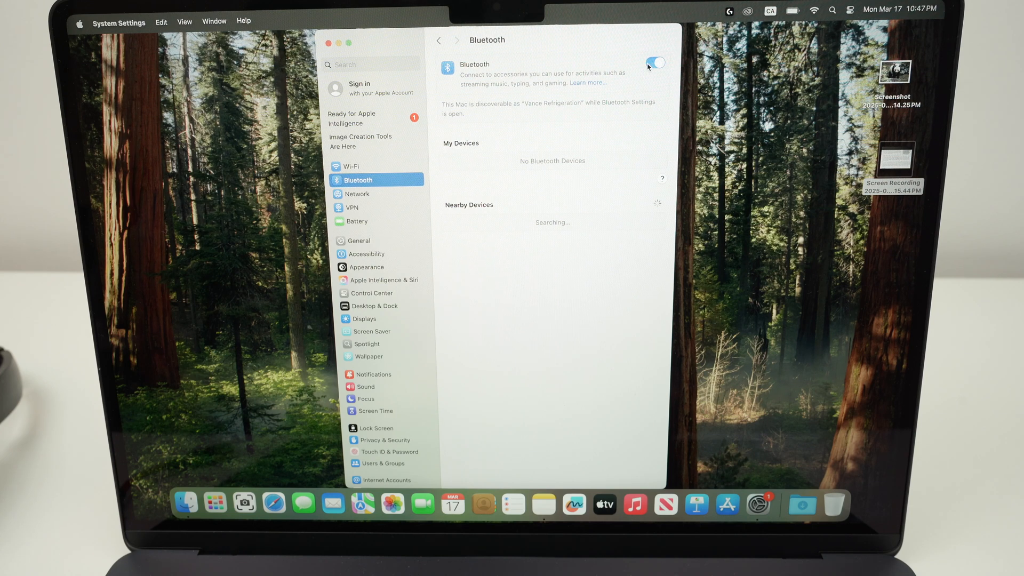
pyautogui.click(654, 62)
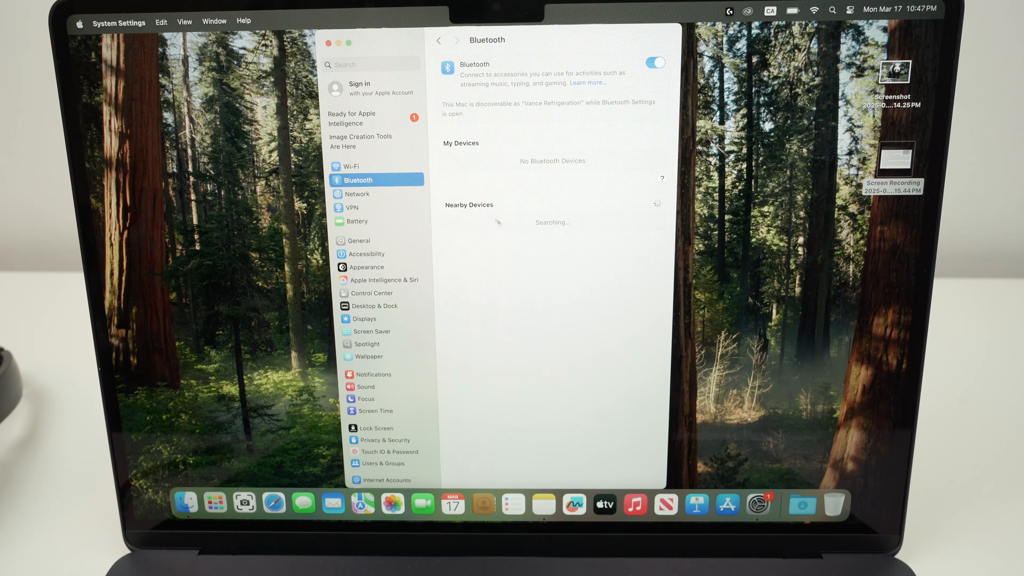
pyautogui.moveTo(530, 255)
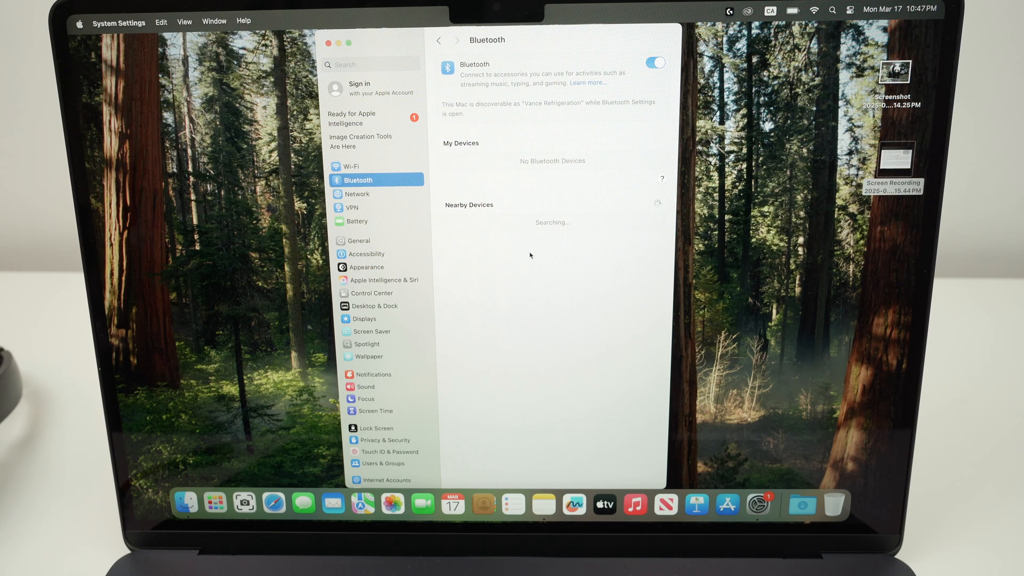